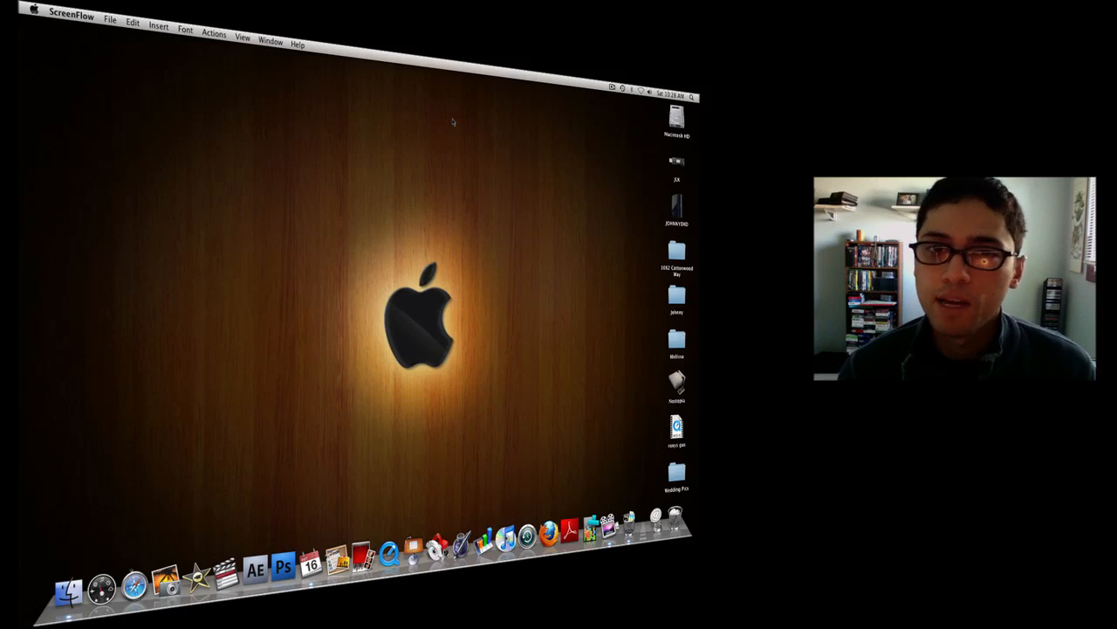
mouse_move(393, 131)
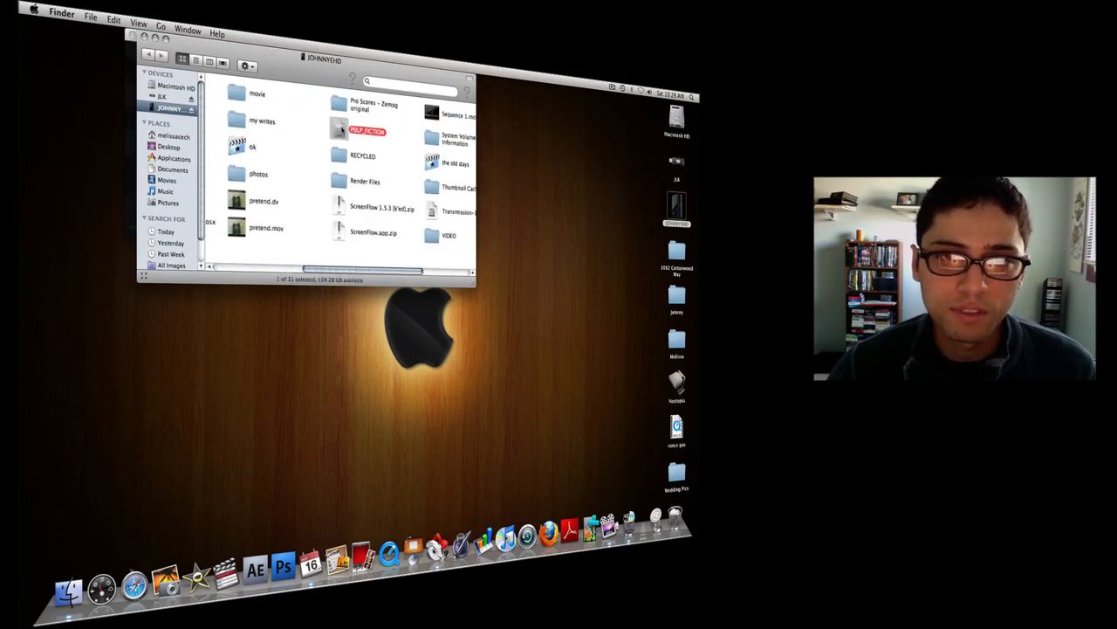
Step: Open the ripped PULP_FICTION disc in DVD Player and start playback
double_click(367, 130)
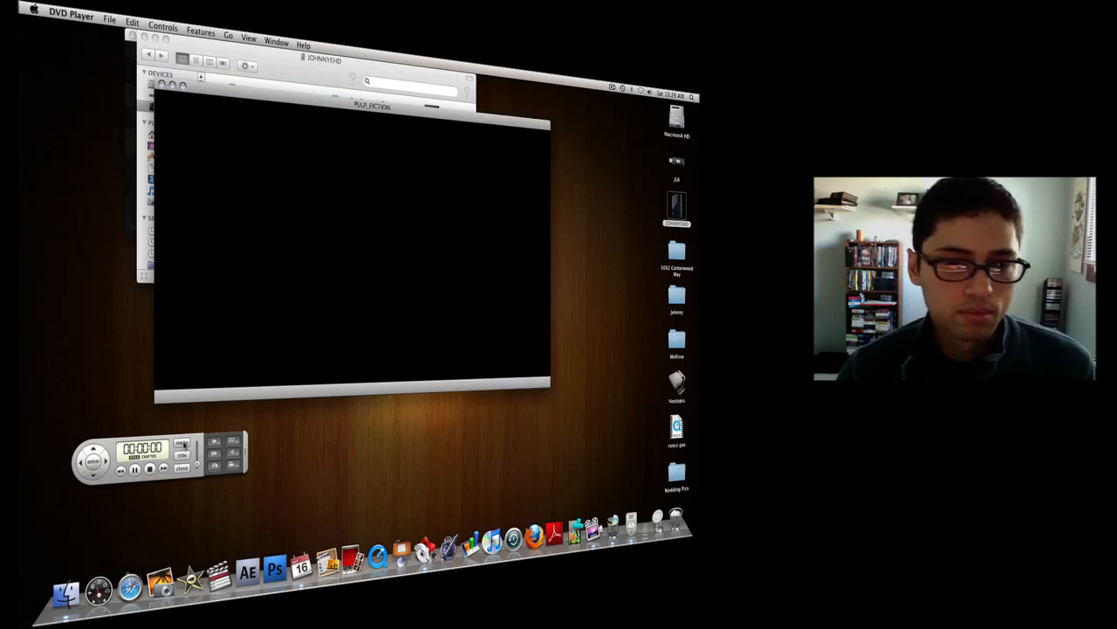
click(135, 469)
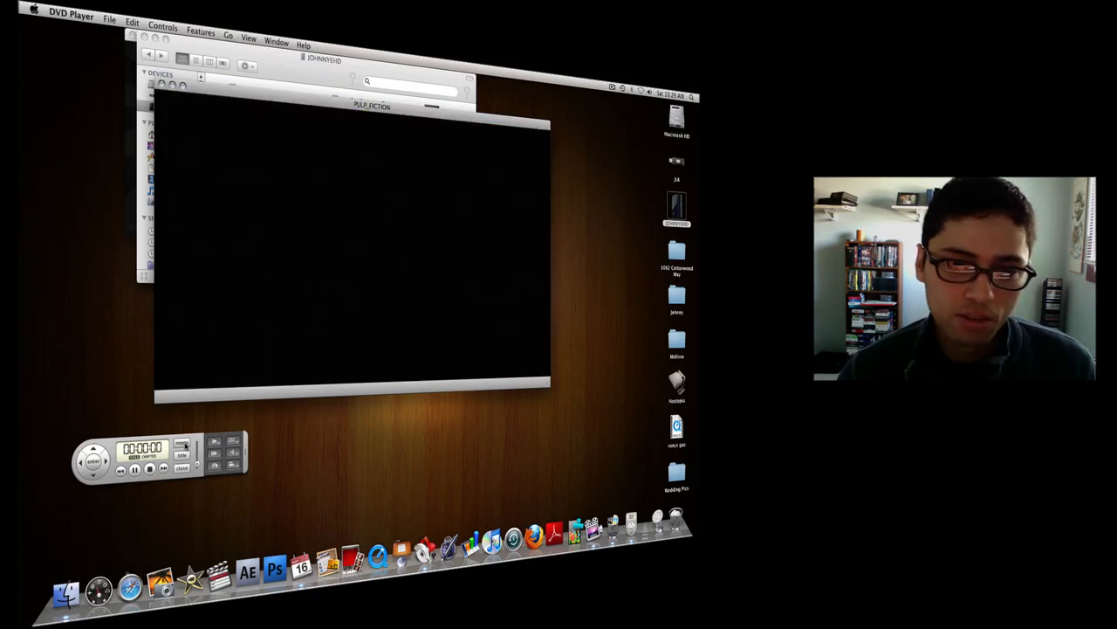
Step: Skip the PULP_FICTION movie ahead four chapters with Next Chapter
click(163, 470)
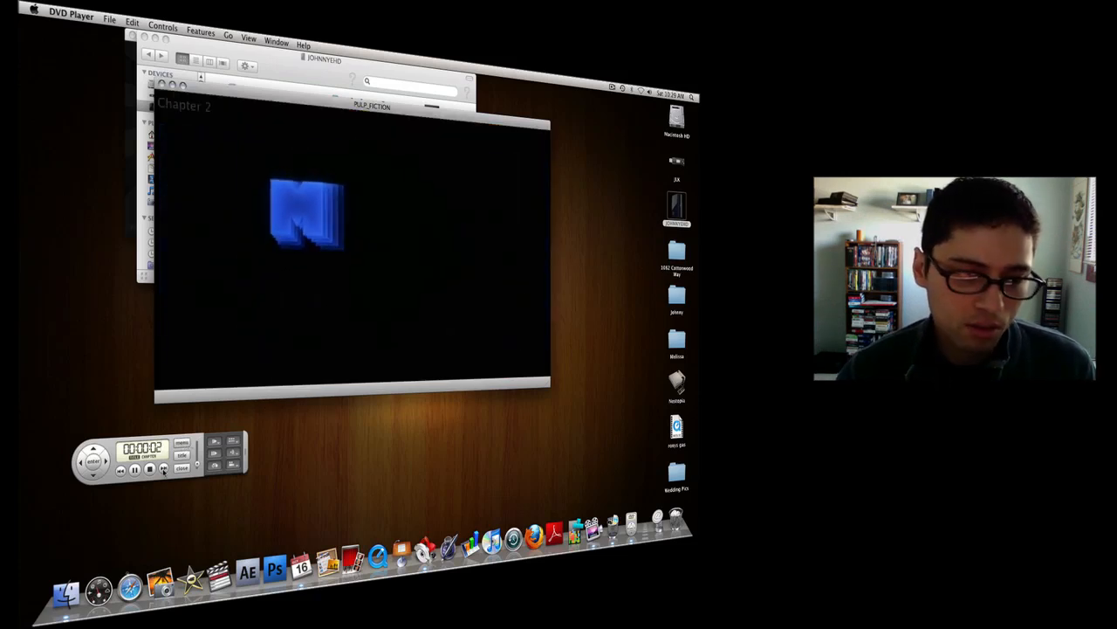
click(164, 470)
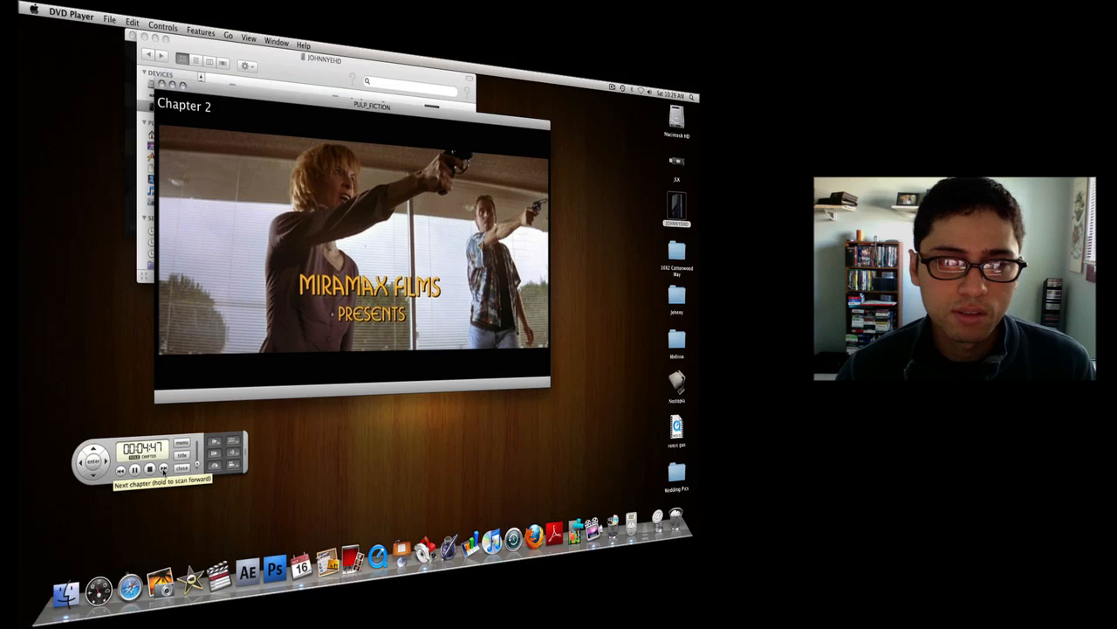
click(163, 470)
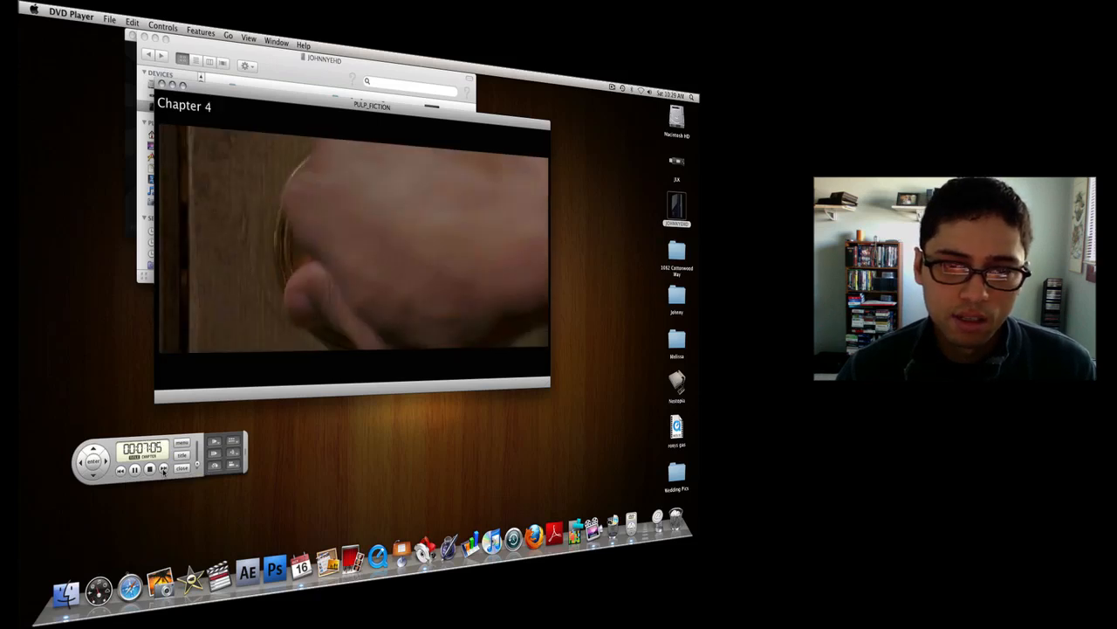
click(163, 470)
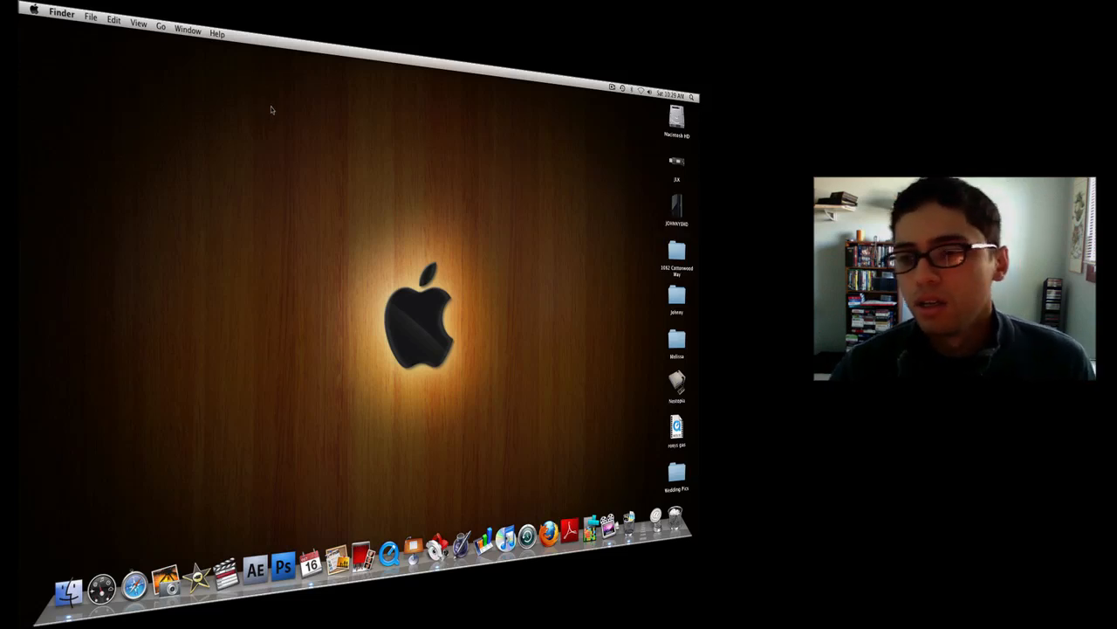
mouse_move(611, 524)
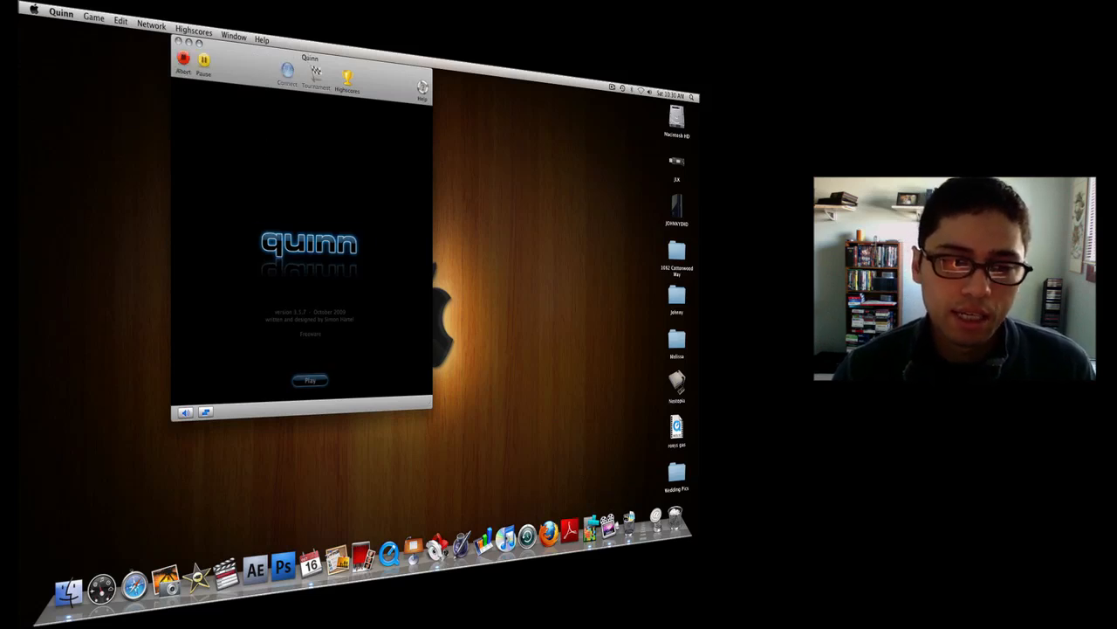
Step: Start a new Quinn block-stacking game
click(310, 379)
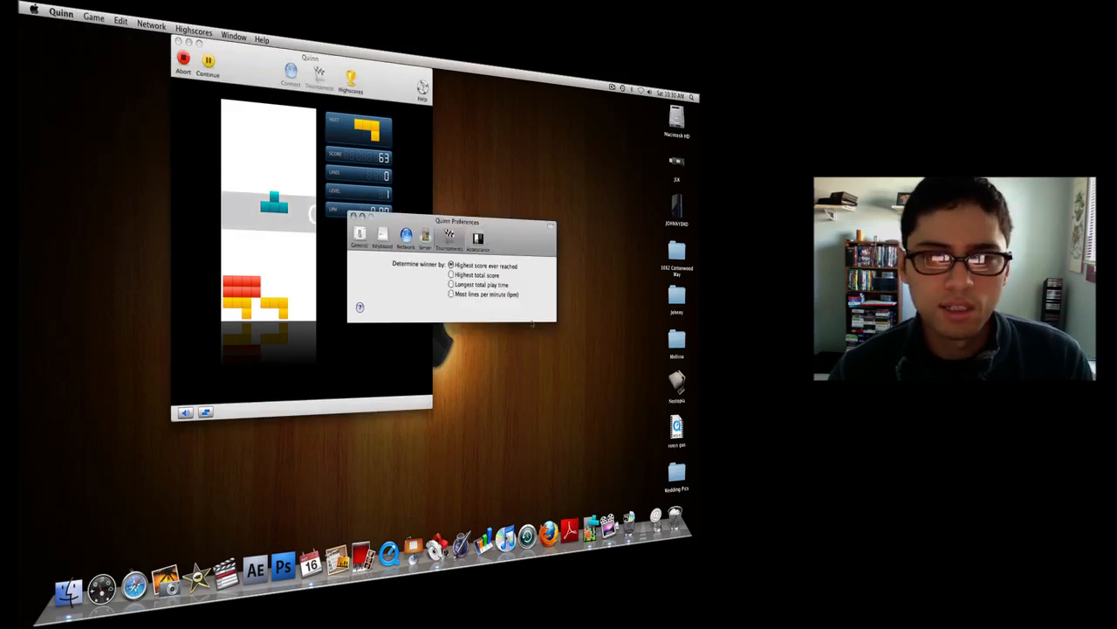
Step: View the Keyboard and Tournaments preference tabs, then close Quinn's Preferences
click(382, 236)
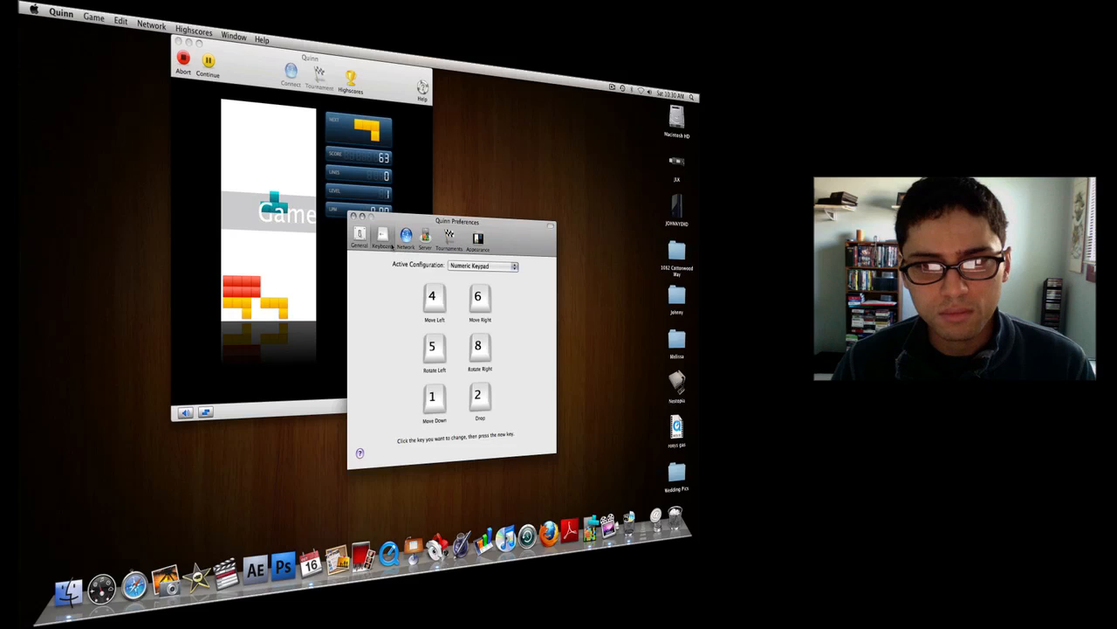
click(448, 237)
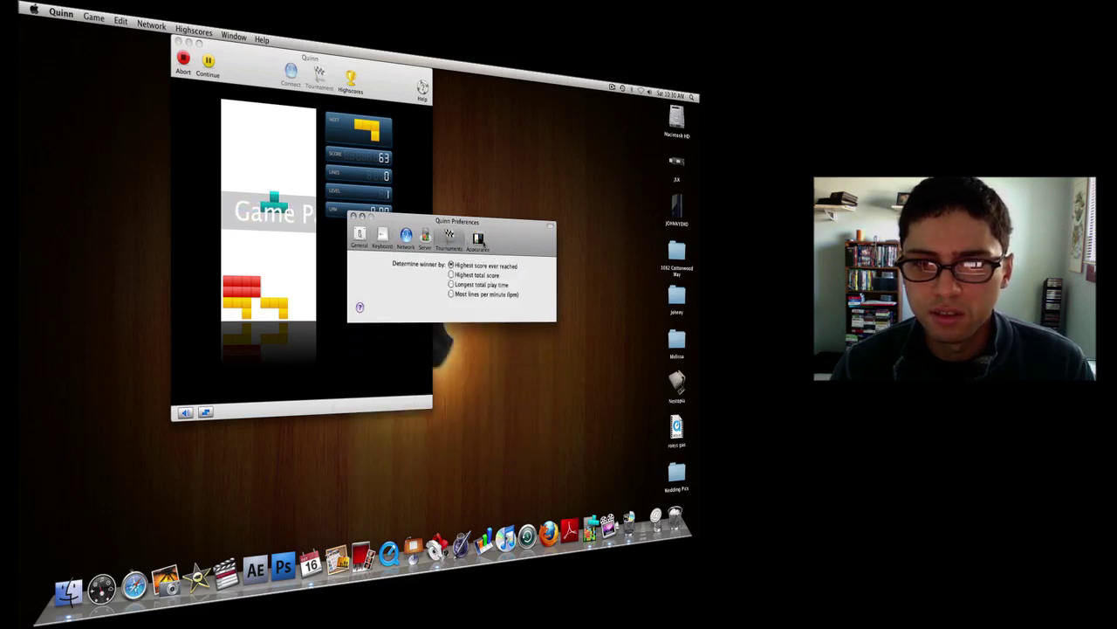
click(477, 237)
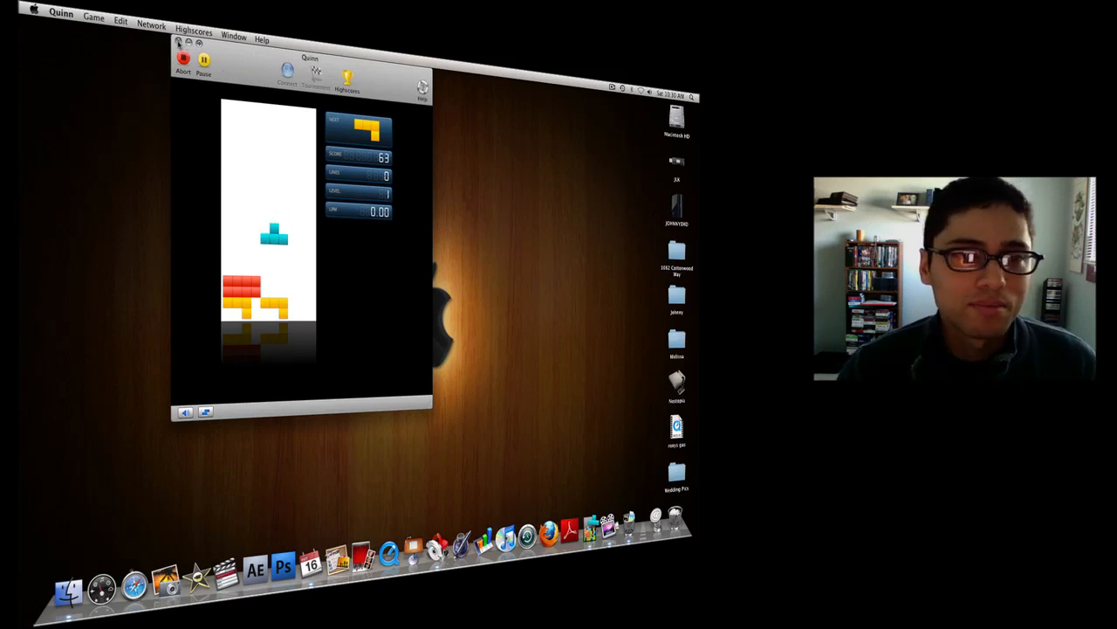
Step: Quit the Quinn game
click(177, 42)
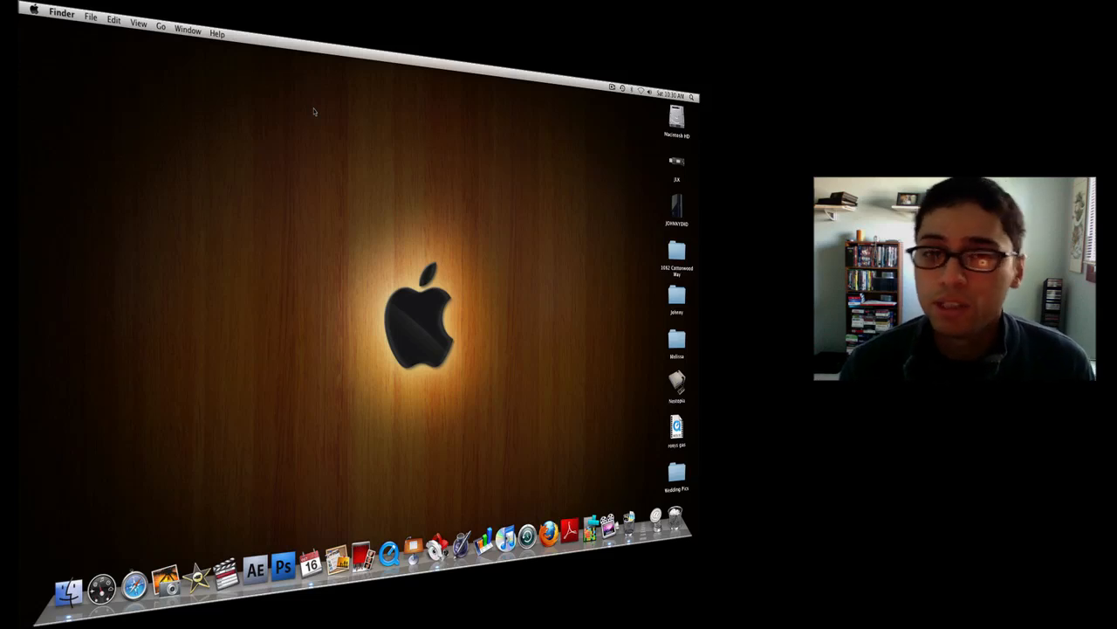
mouse_move(629, 519)
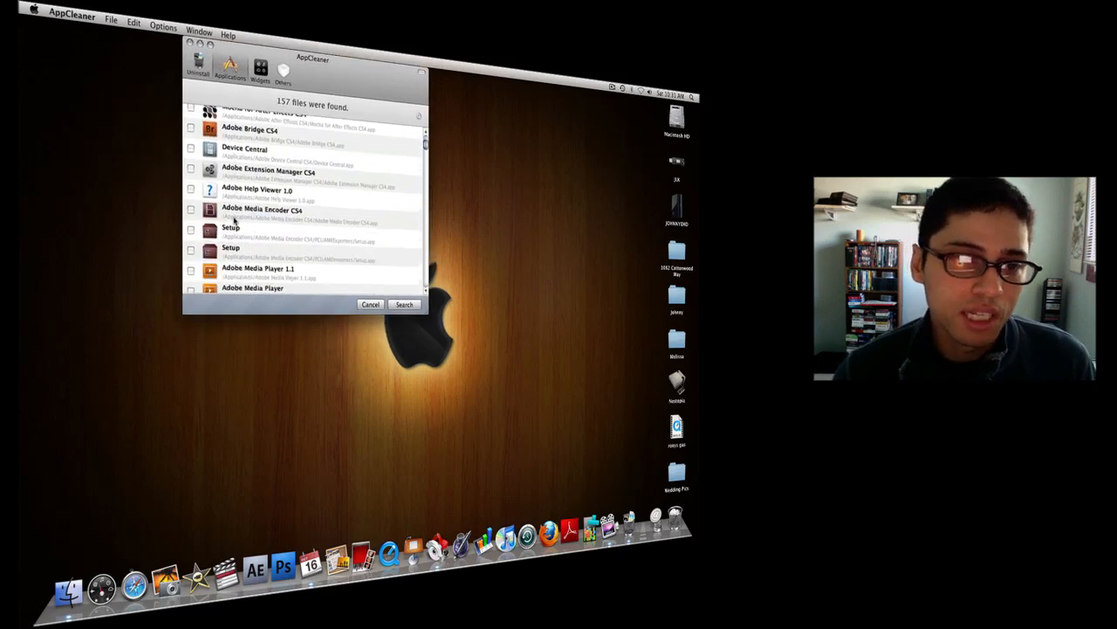
Step: Select AIM in AppCleaner's application list and search for its related files
scroll(down, 3)
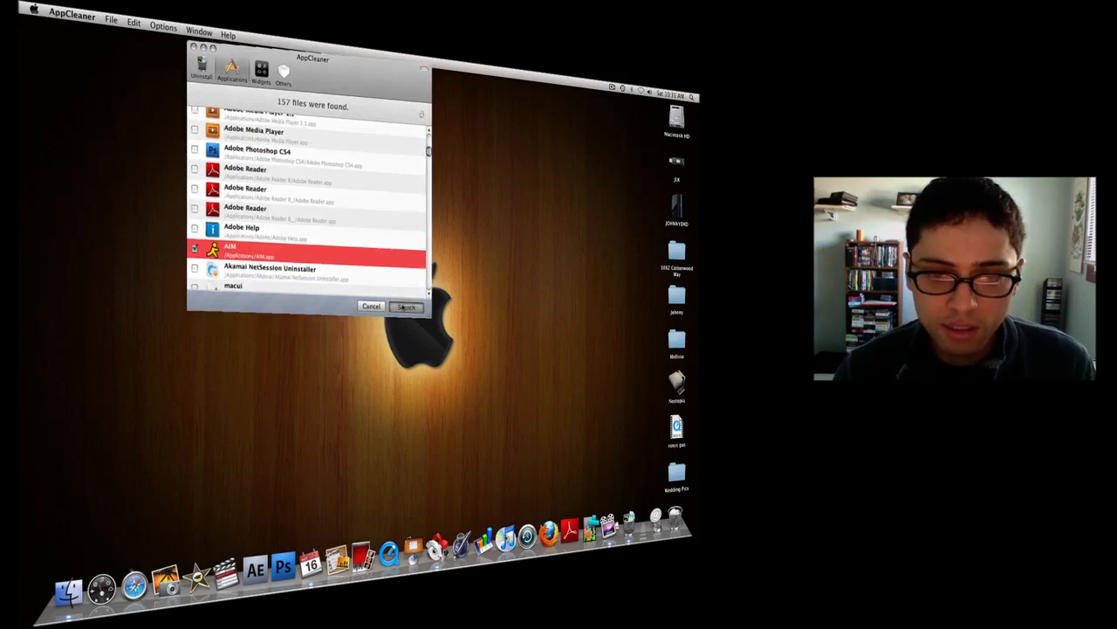
click(406, 307)
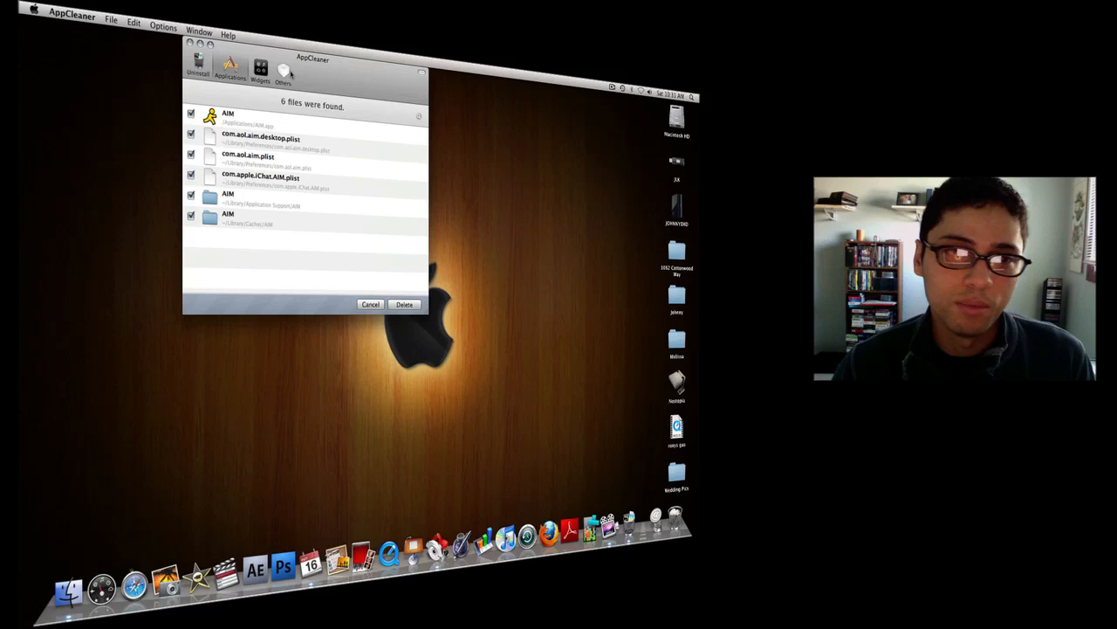
Step: Dismiss the AIM file list and close the AppCleaner window
click(370, 304)
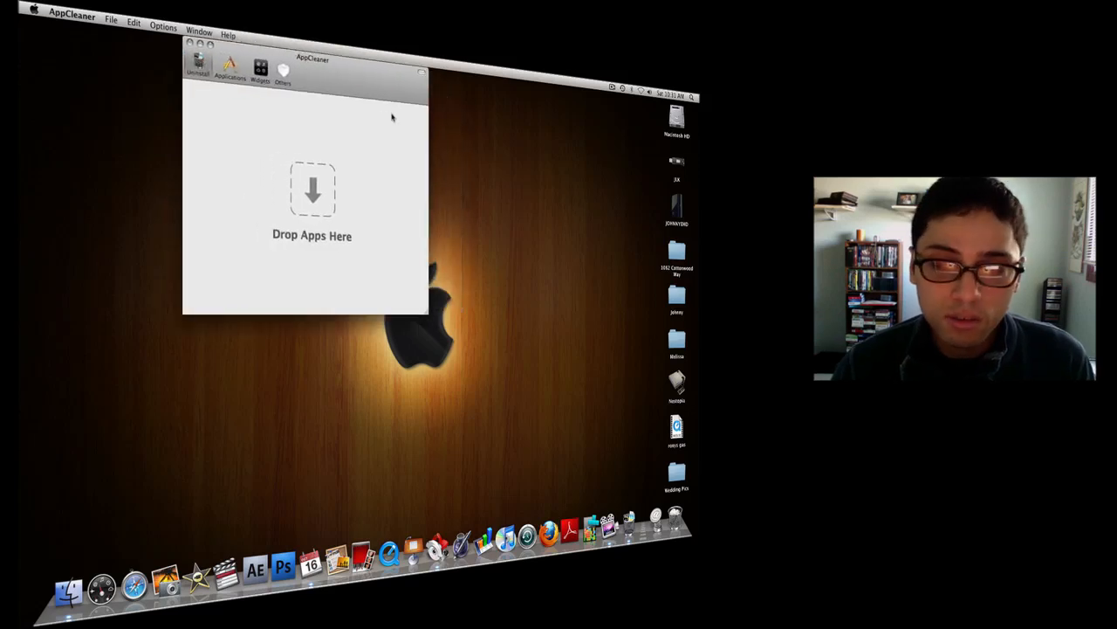
mouse_move(363, 279)
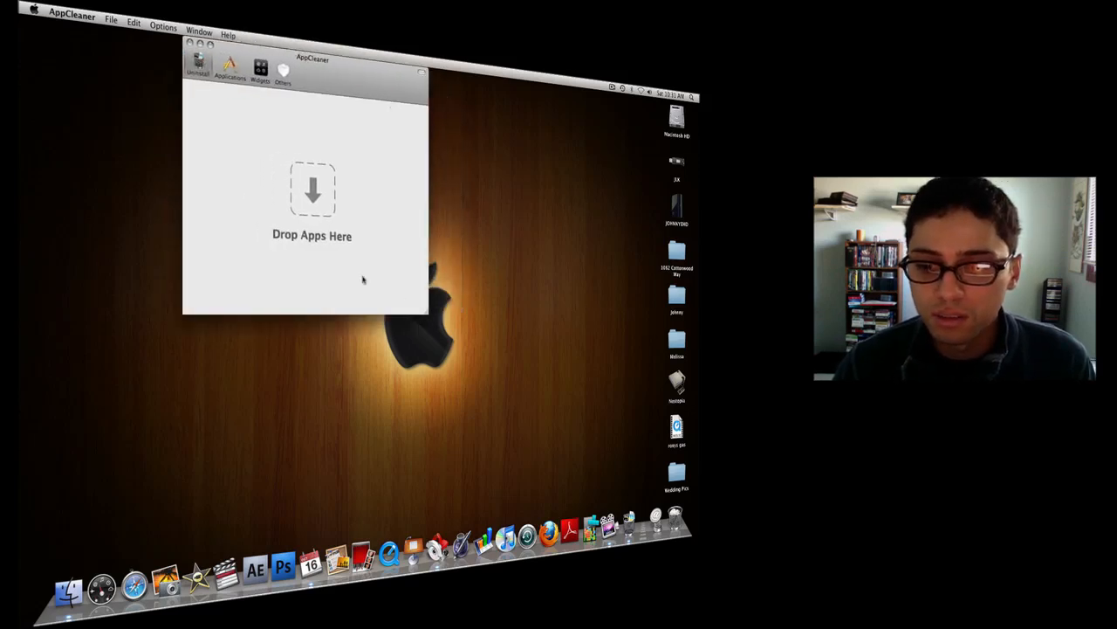
mouse_move(358, 172)
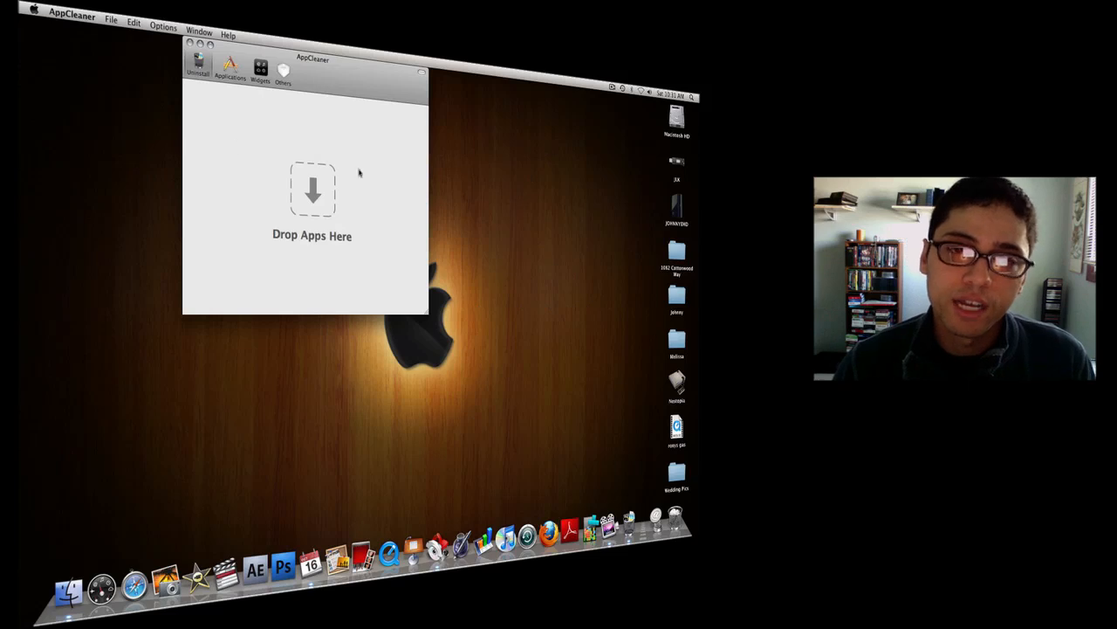
mouse_move(302, 134)
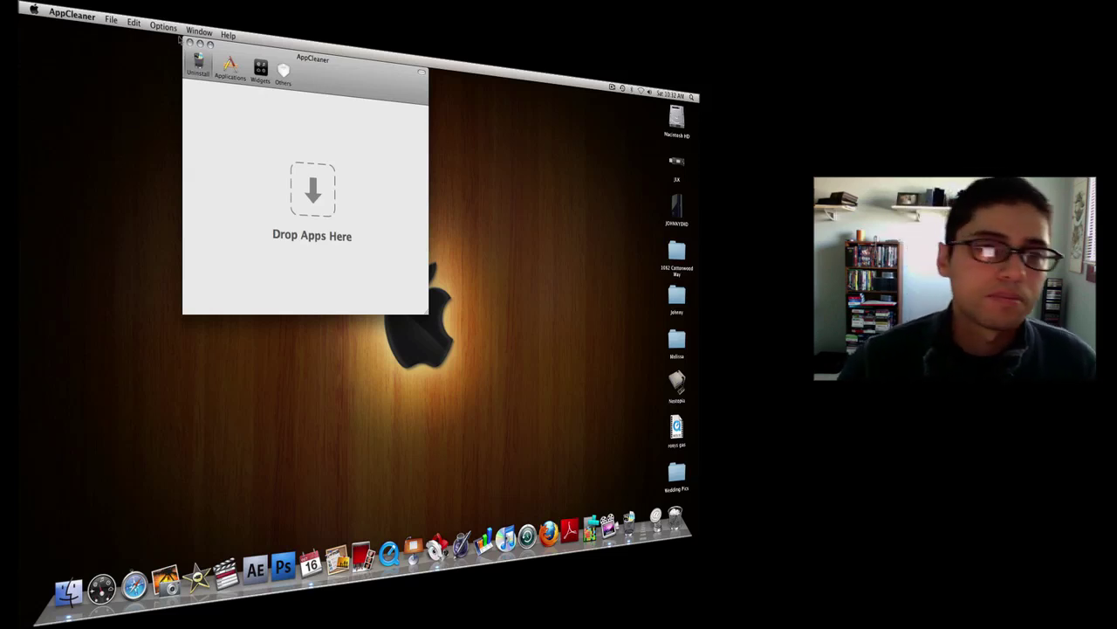
click(188, 45)
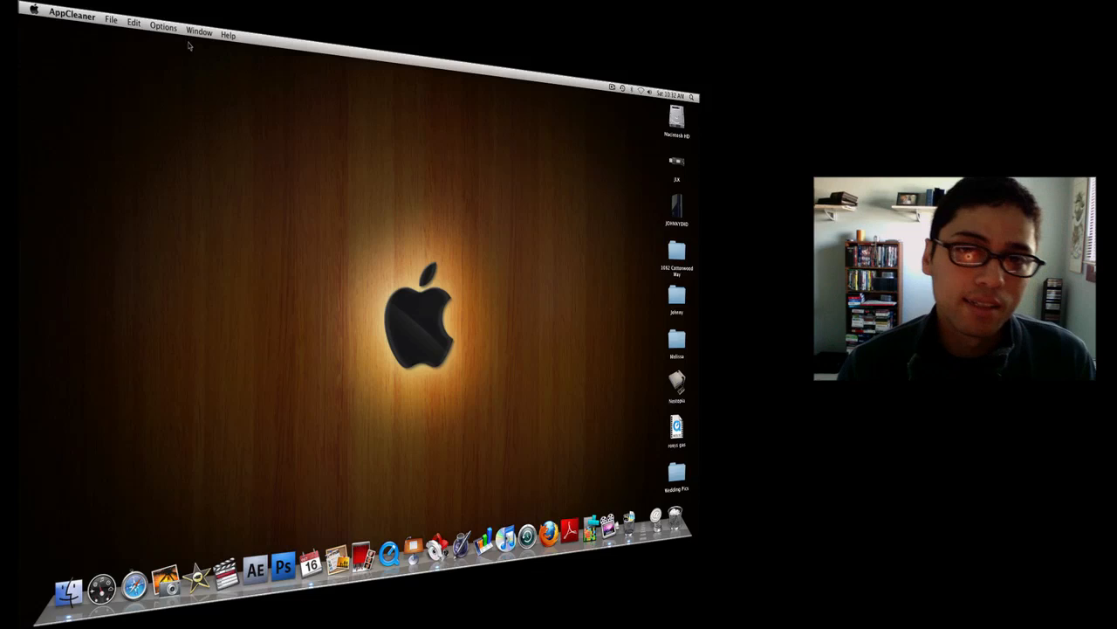